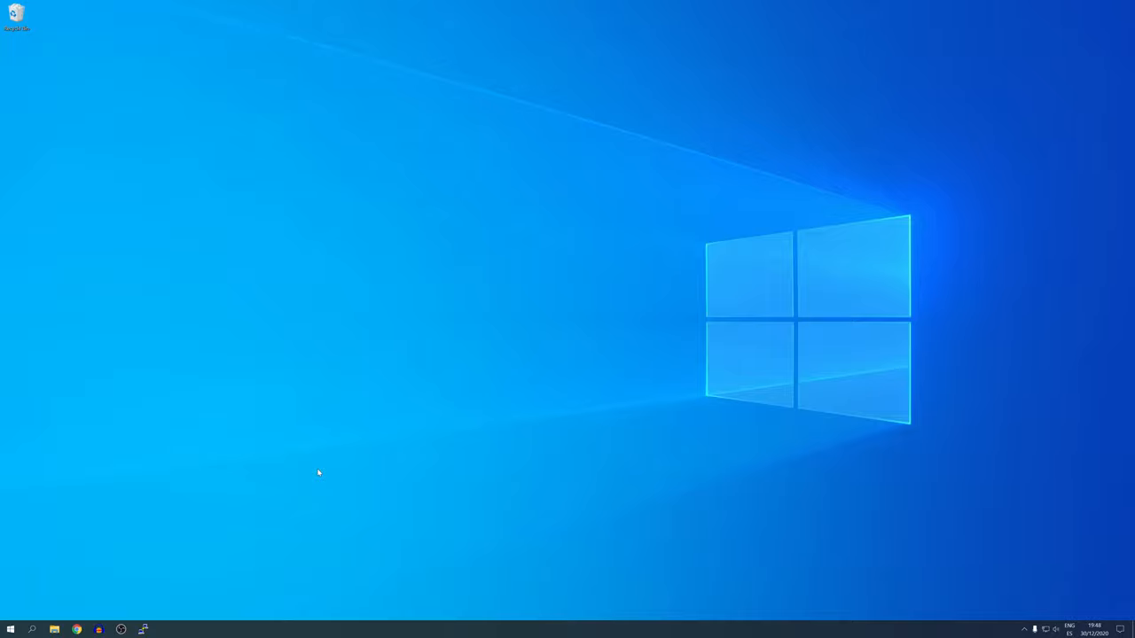
pyautogui.moveTo(666, 177)
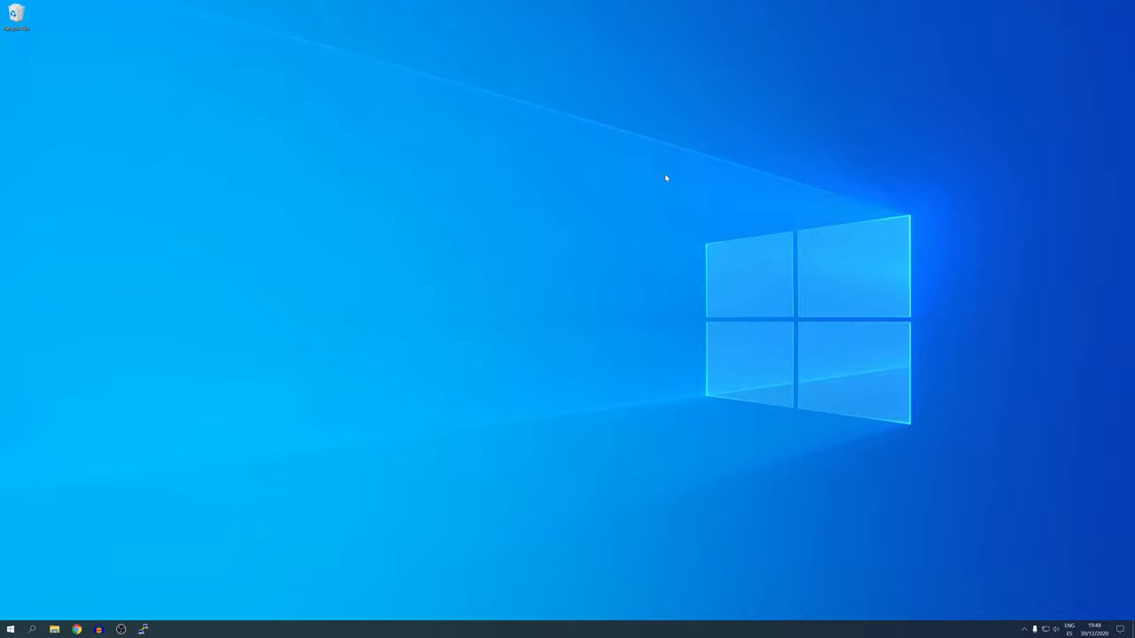
pyautogui.click(165, 629)
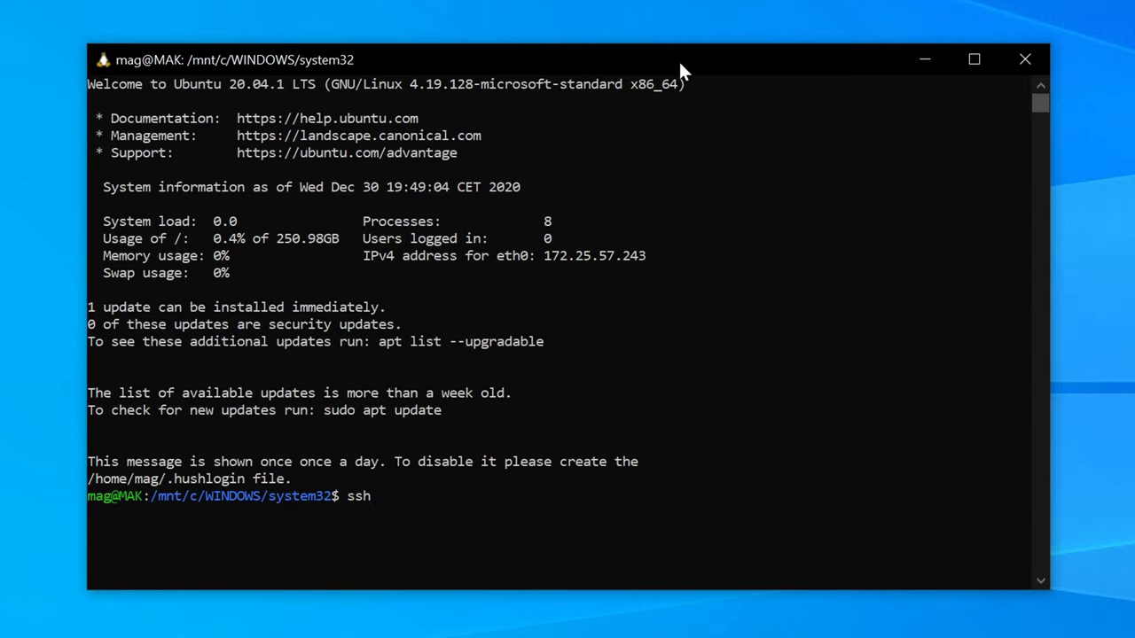
pyautogui.write('pi')
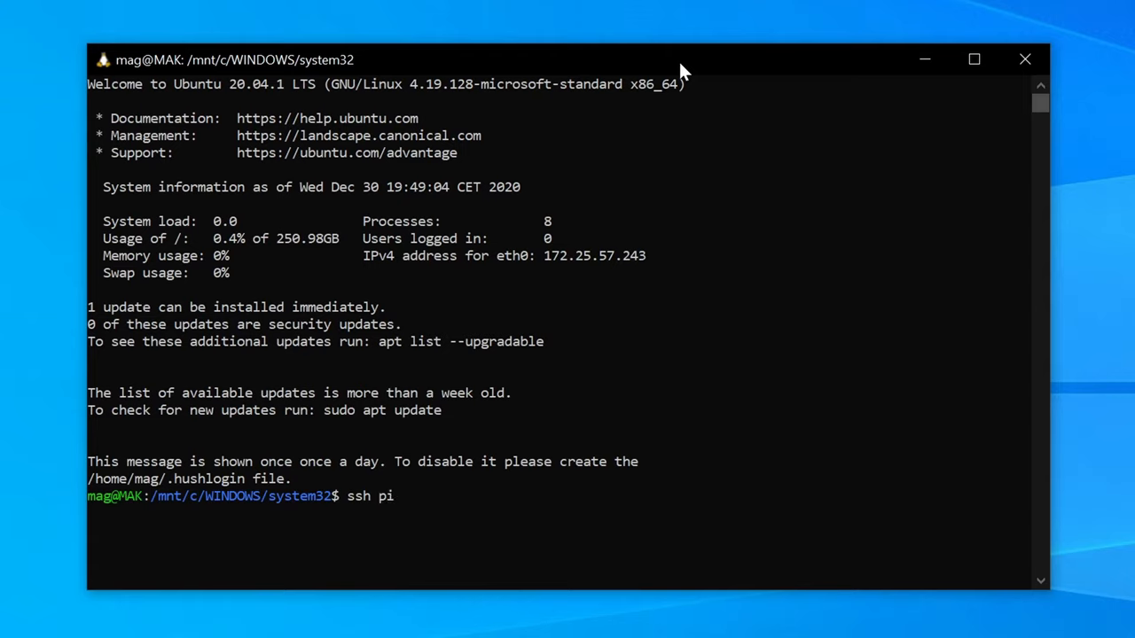
pyautogui.write('@')
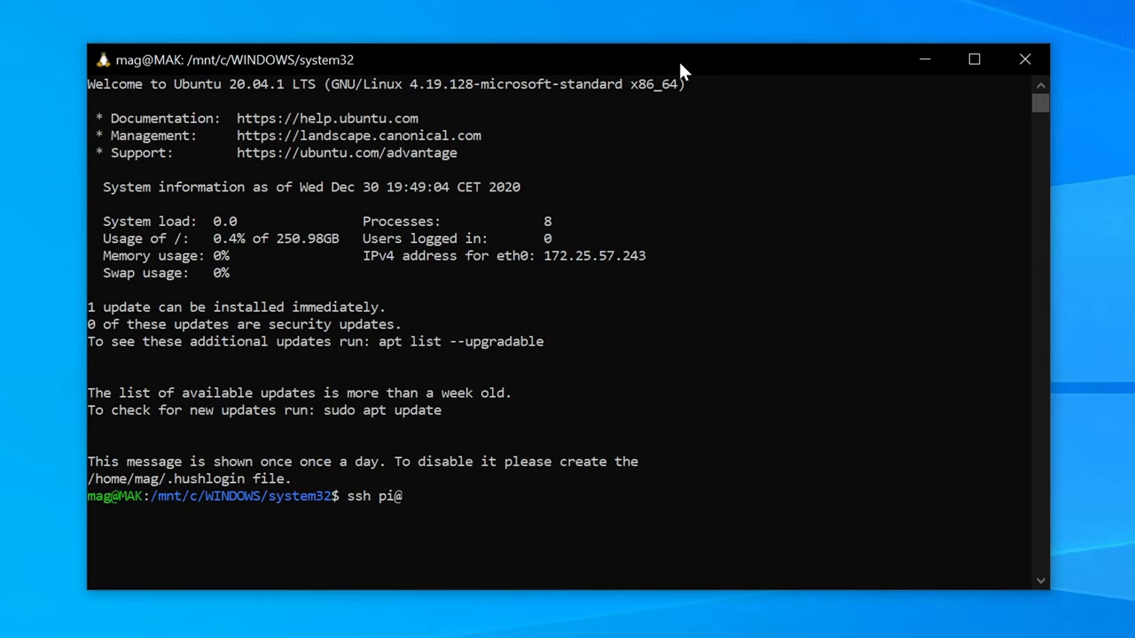
pyautogui.write('192.1')
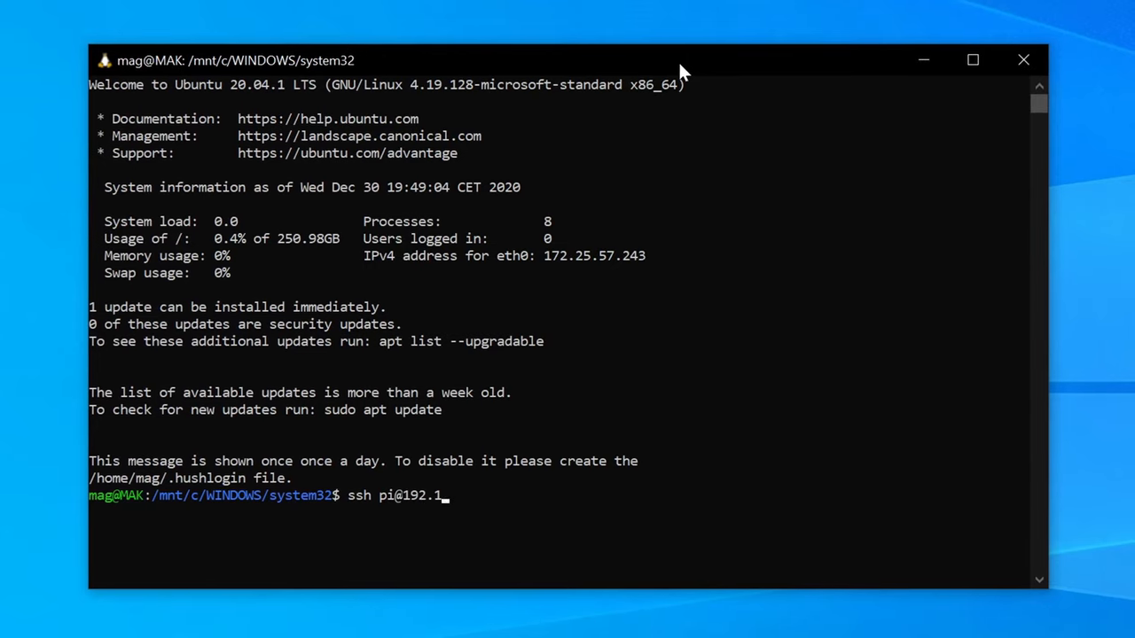
pyautogui.write('68.1.10')
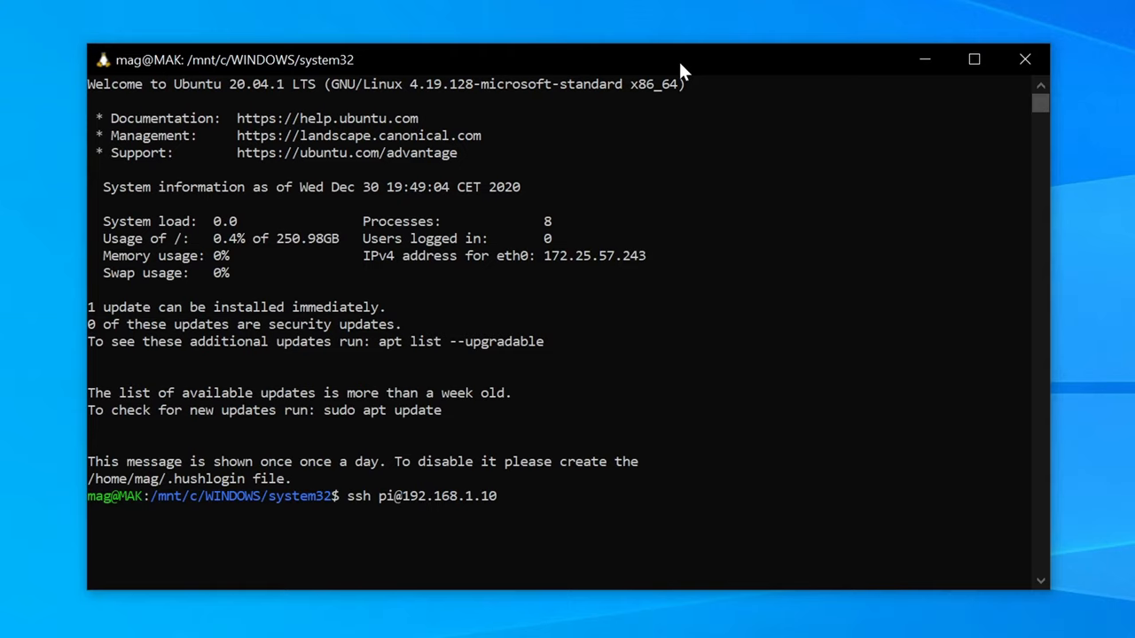
pyautogui.write(':')
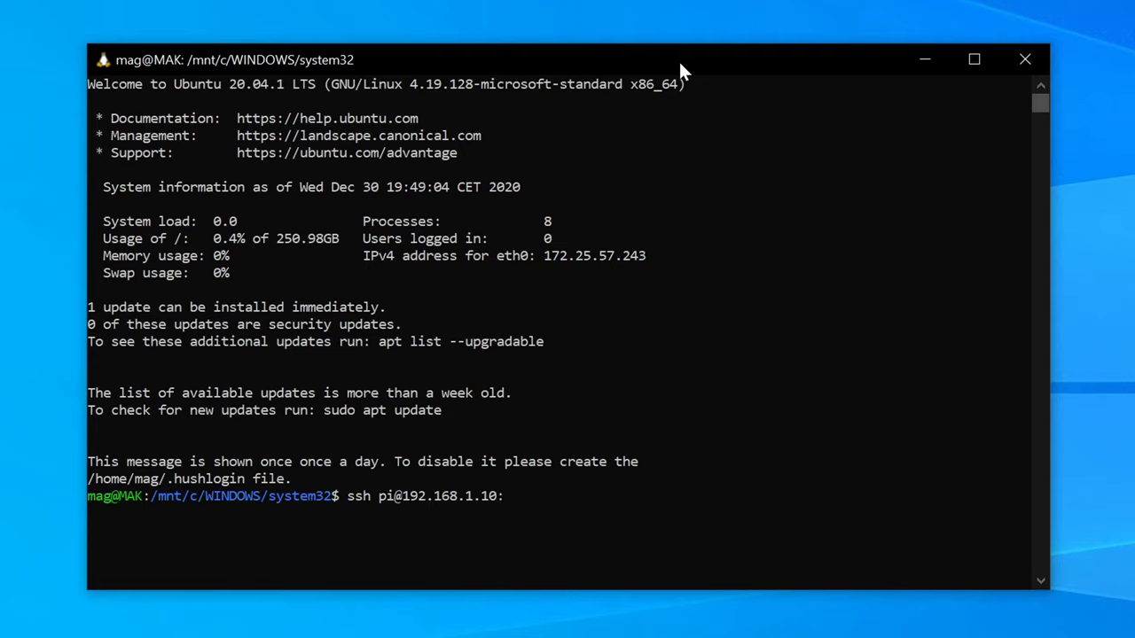
pyautogui.write('500')
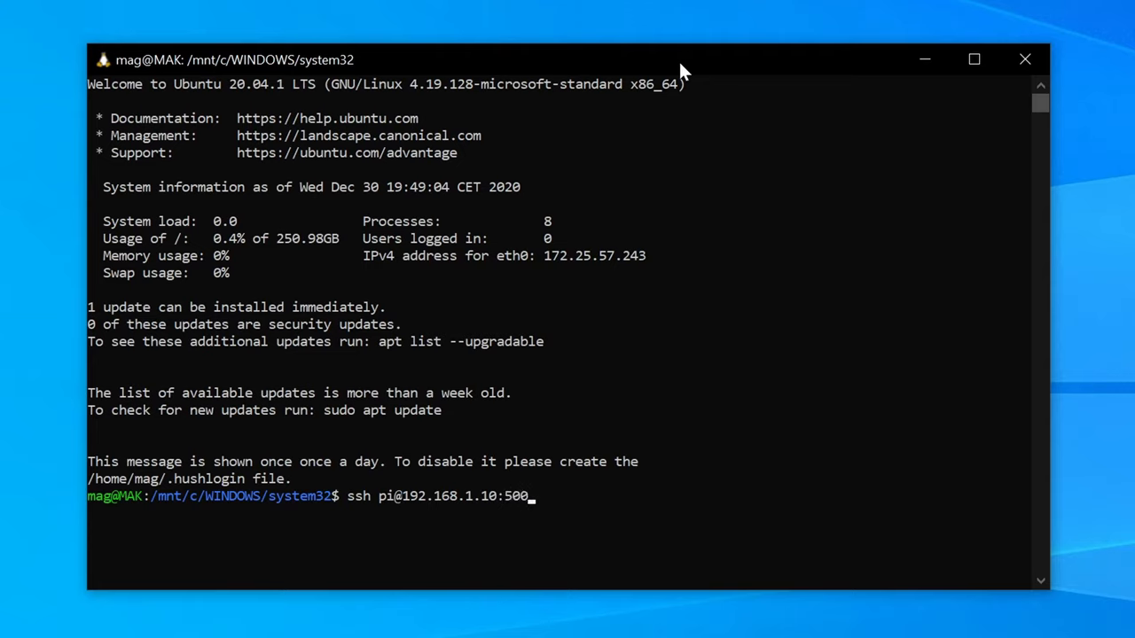
pyautogui.press('BackSpace')
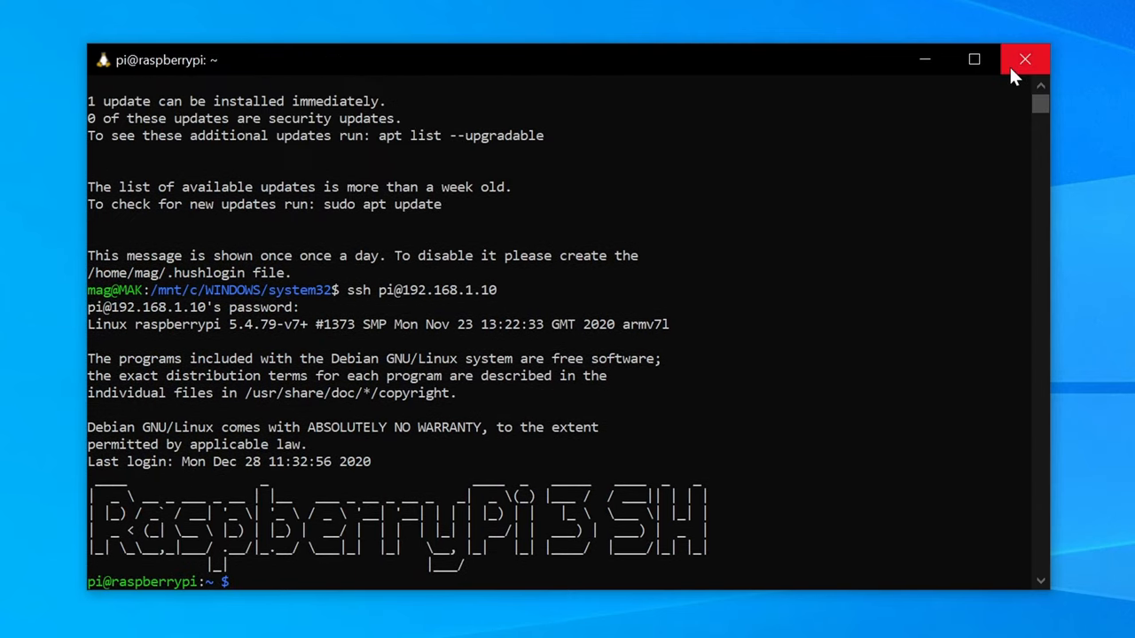
pyautogui.moveTo(1025, 59)
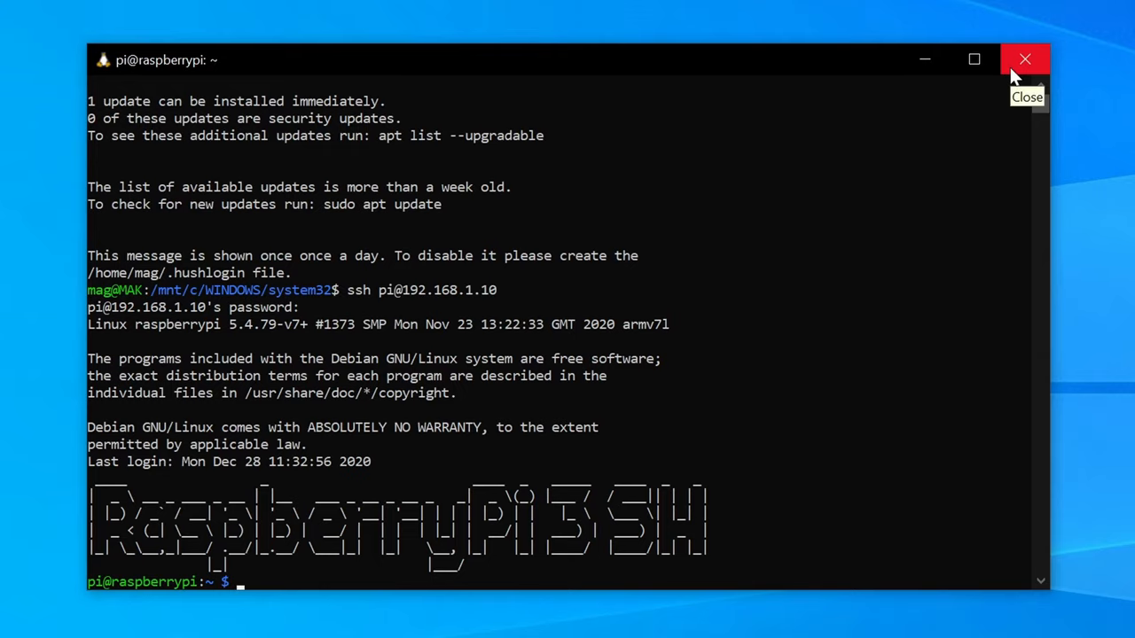
# Step: Close the Ubuntu terminal window, ending the Raspberry Pi SSH session
pyautogui.click(1025, 59)
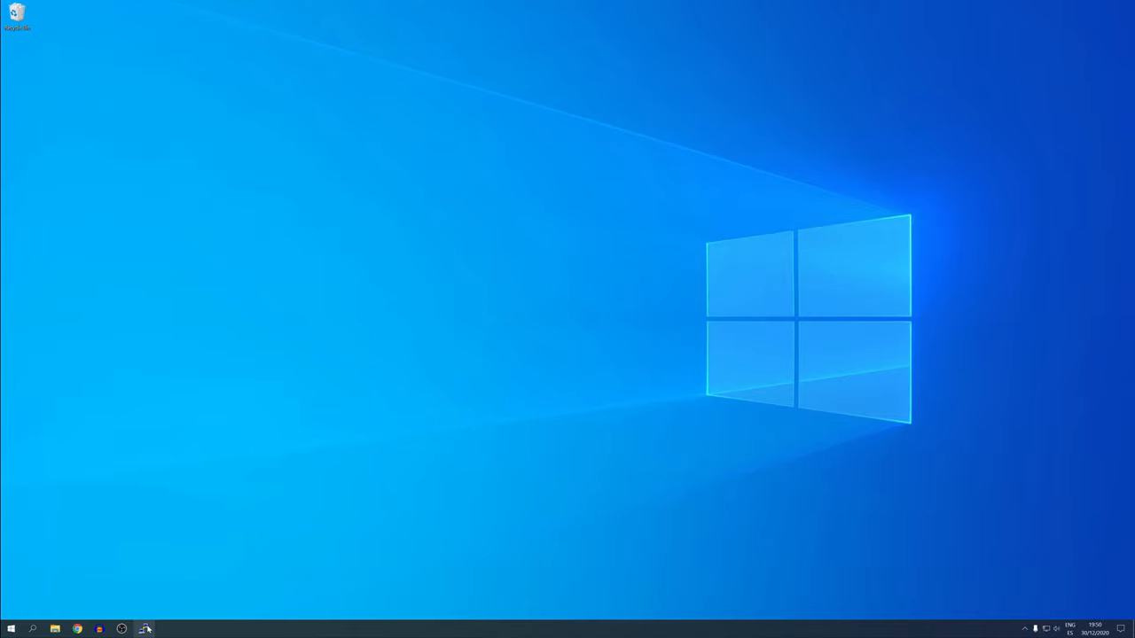
# Step: Launch PuTTY and enter host 192.168.1.10 with port 22 for SSH
pyautogui.click(145, 629)
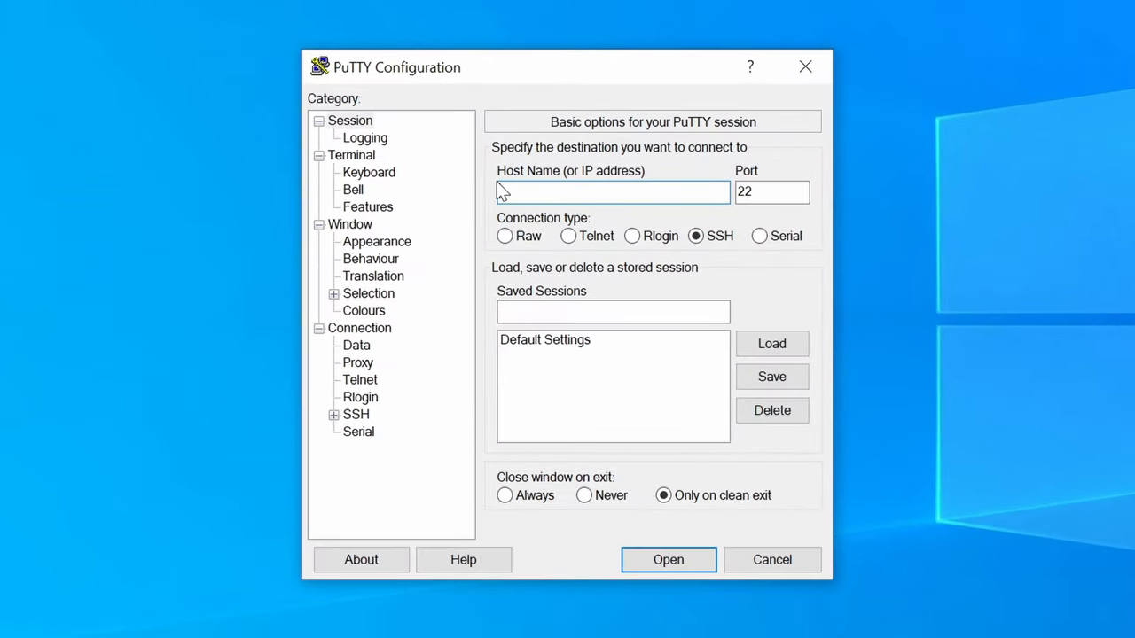
pyautogui.click(612, 192)
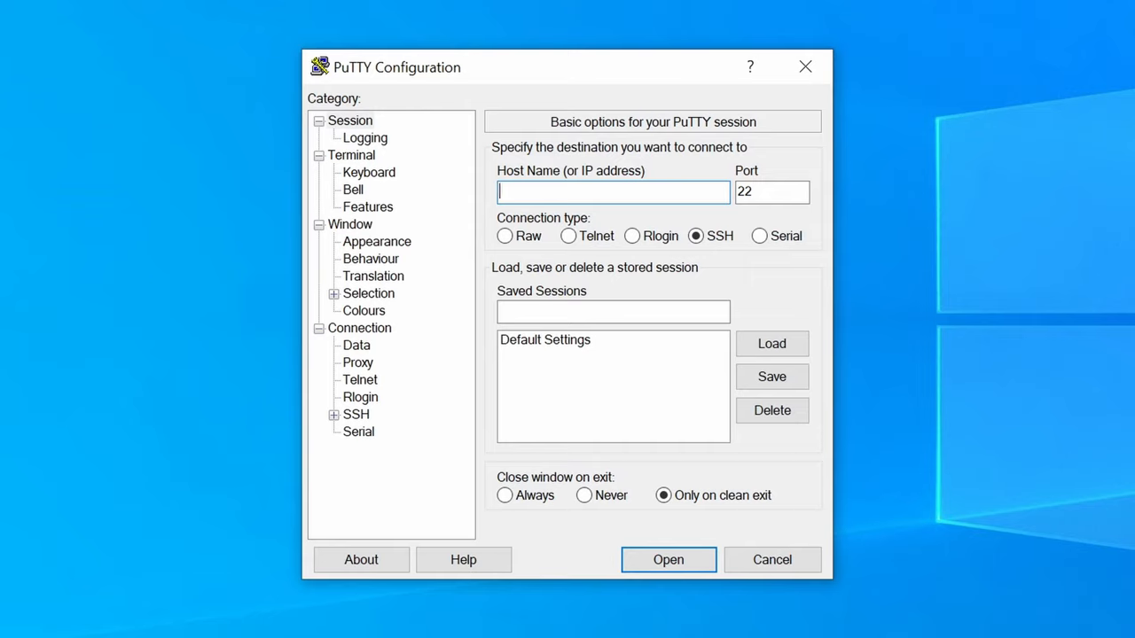
pyautogui.moveTo(379, 432)
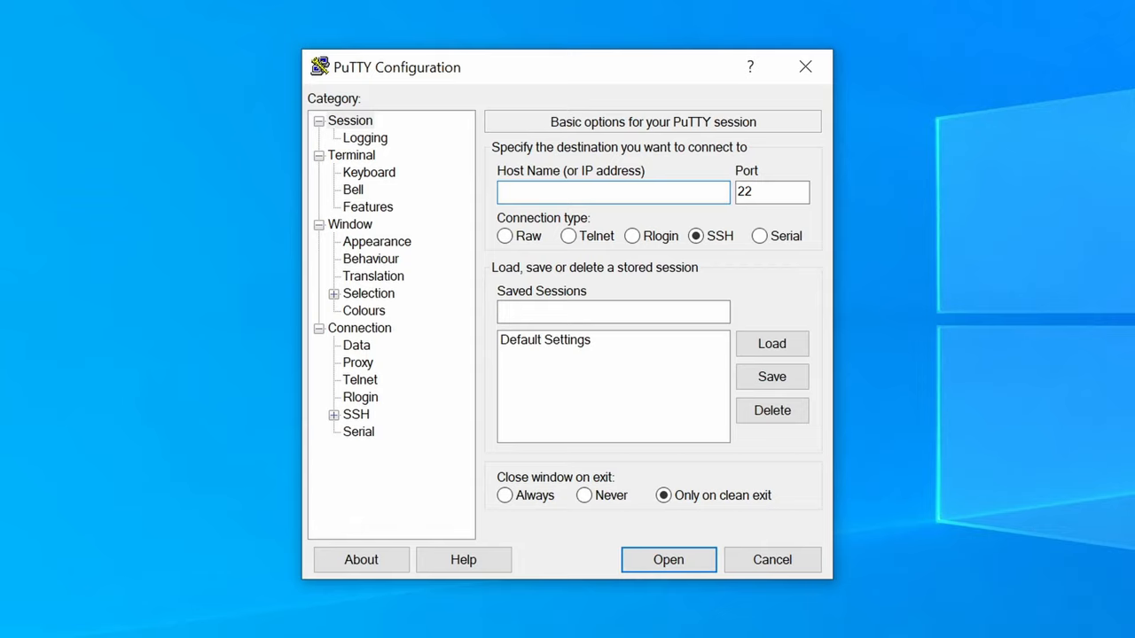
pyautogui.write('192.168.1.10')
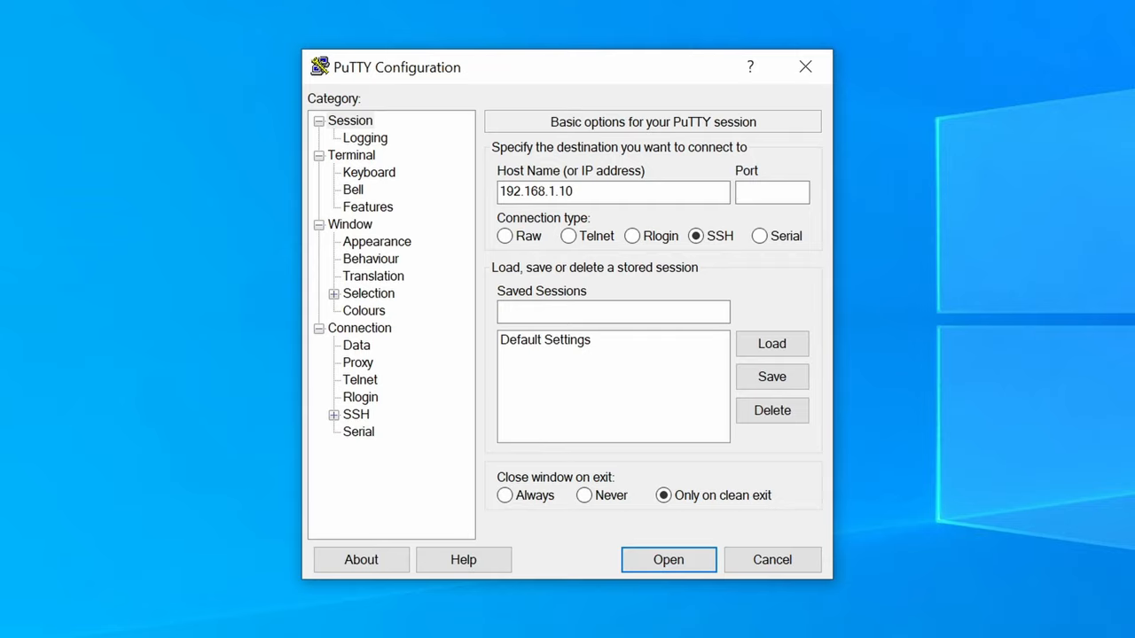
pyautogui.write('22')
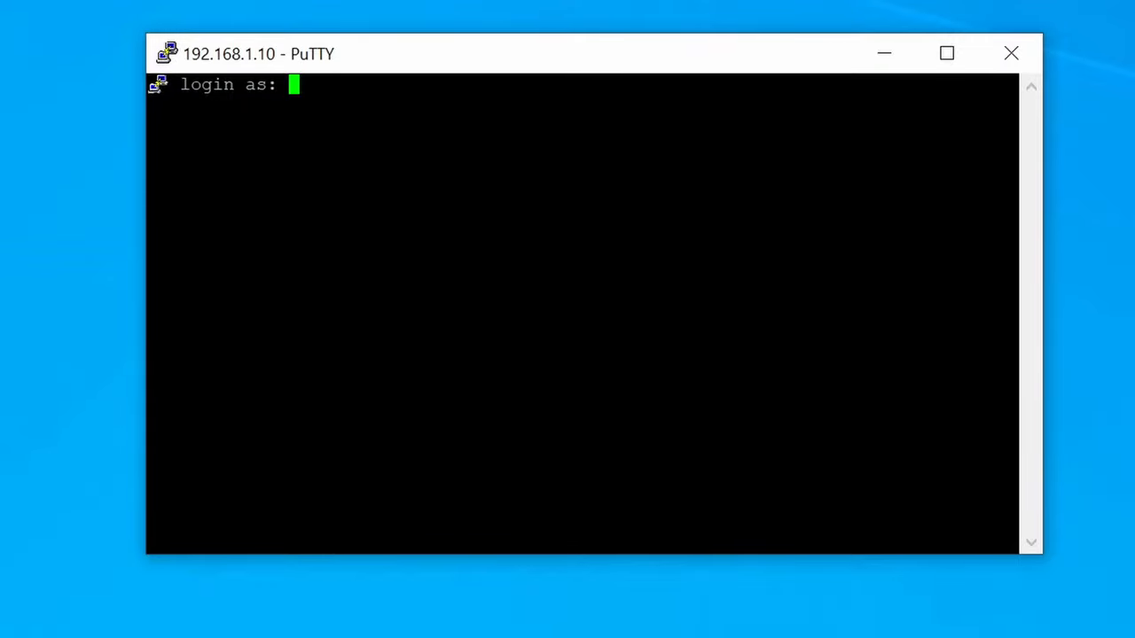
# Step: Enter pi as the login username in the PuTTY session
pyautogui.write('pi')
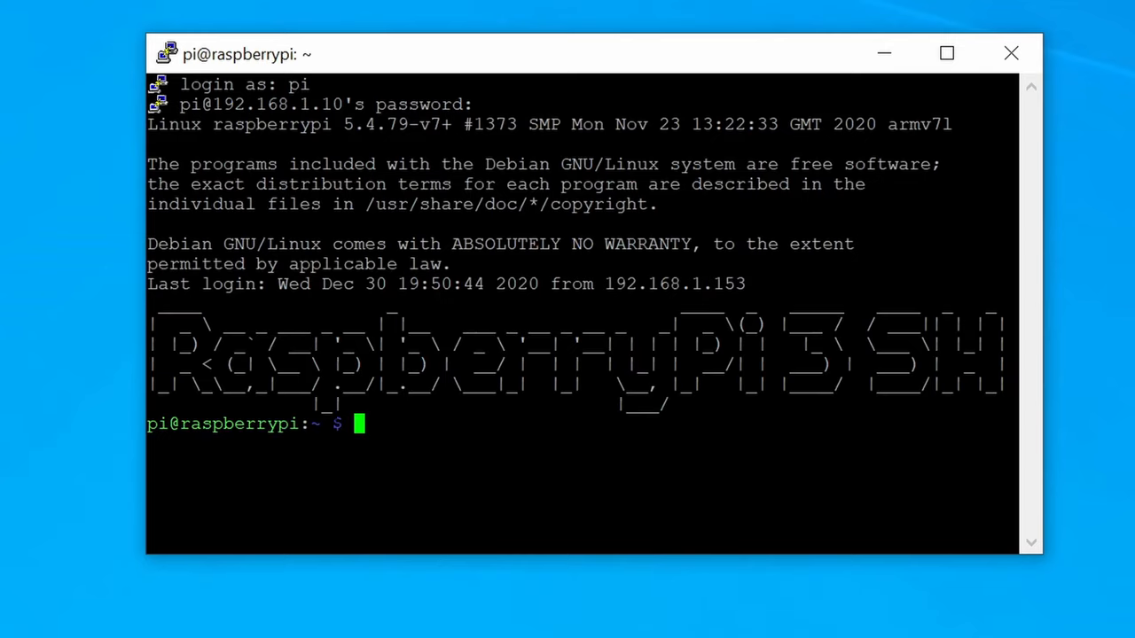
pyautogui.moveTo(1046, 554)
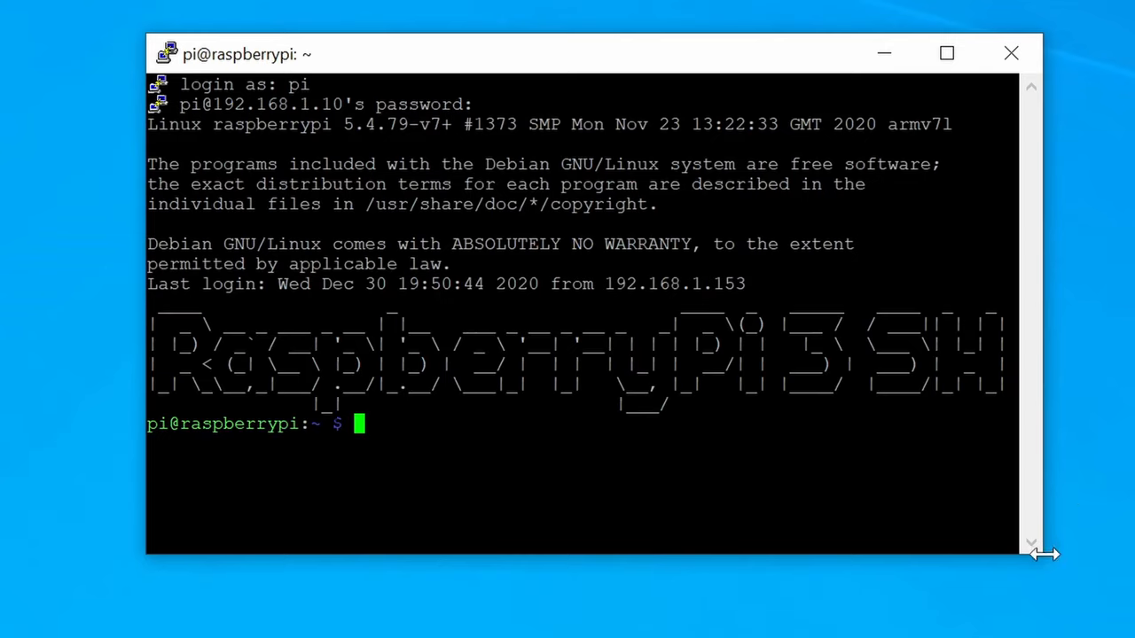